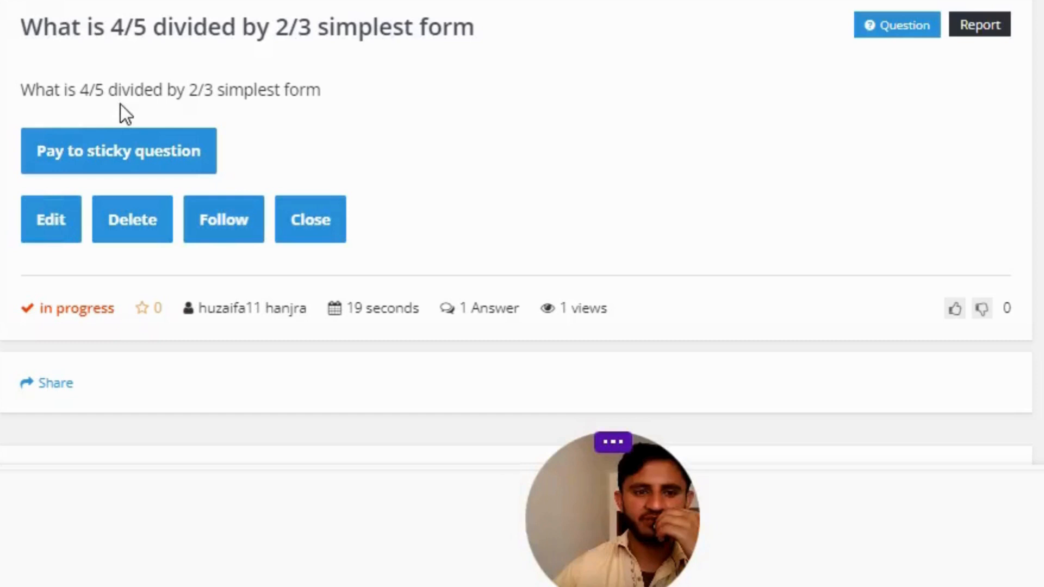
{"action": "mouse_move", "coordinate": [219, 118]}
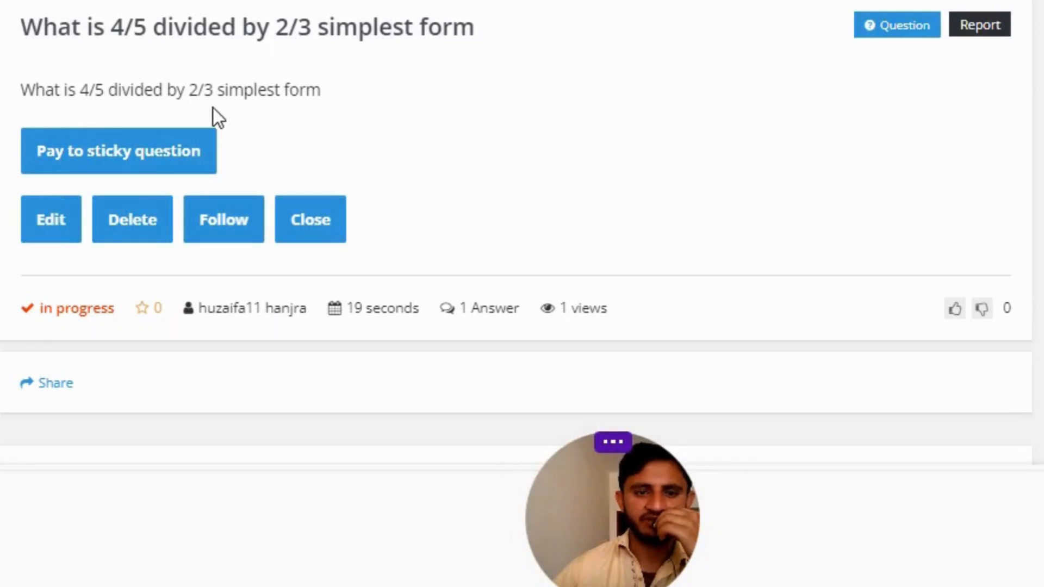
{"action": "scroll", "scroll_direction": "down", "scroll_amount": 3}
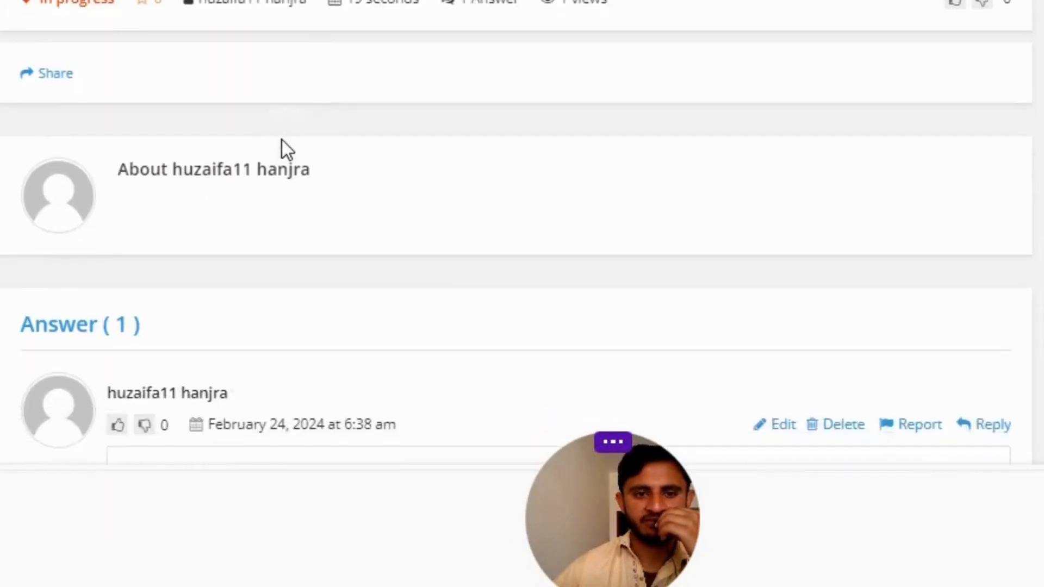
{"action": "scroll", "scroll_direction": "down", "scroll_amount": 3}
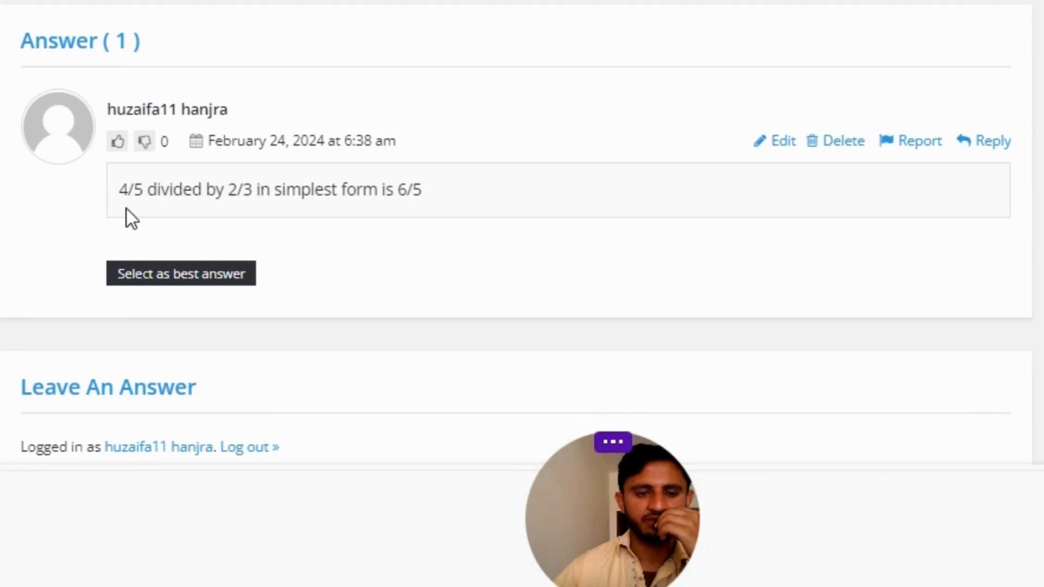
{"action": "mouse_move", "coordinate": [229, 220]}
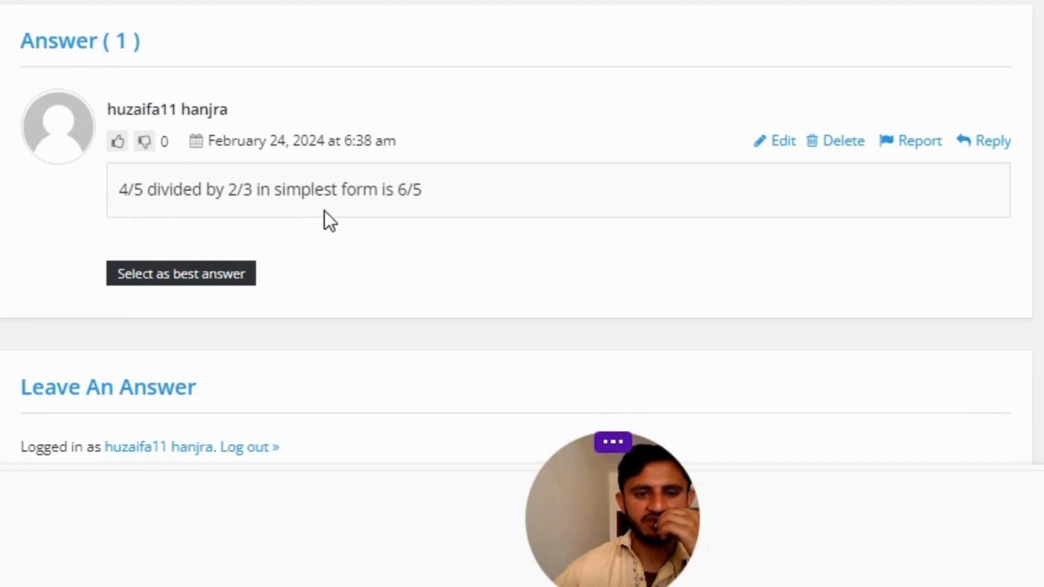
{"action": "mouse_move", "coordinate": [373, 236]}
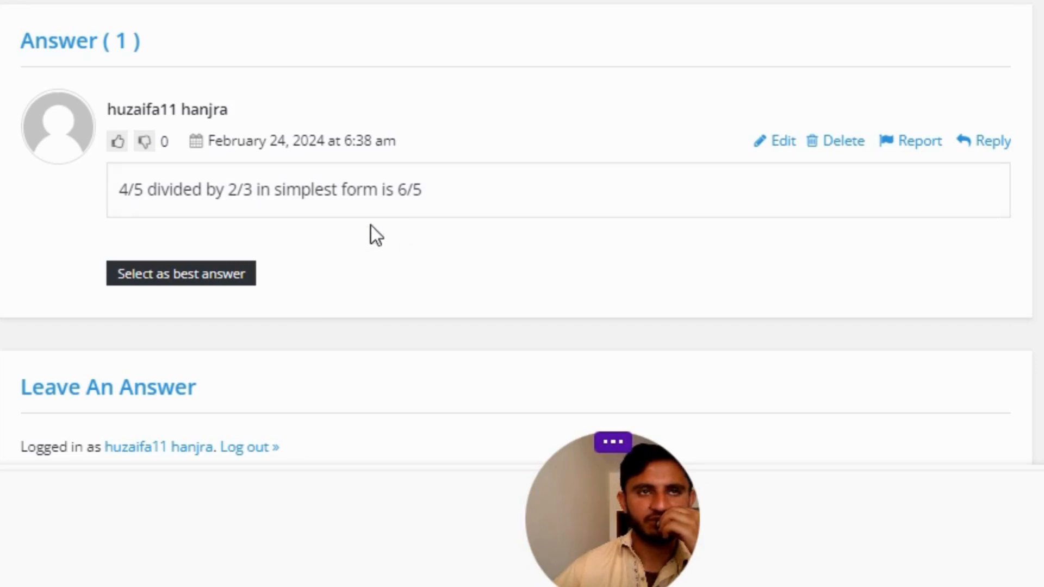
{"action": "mouse_move", "coordinate": [364, 298]}
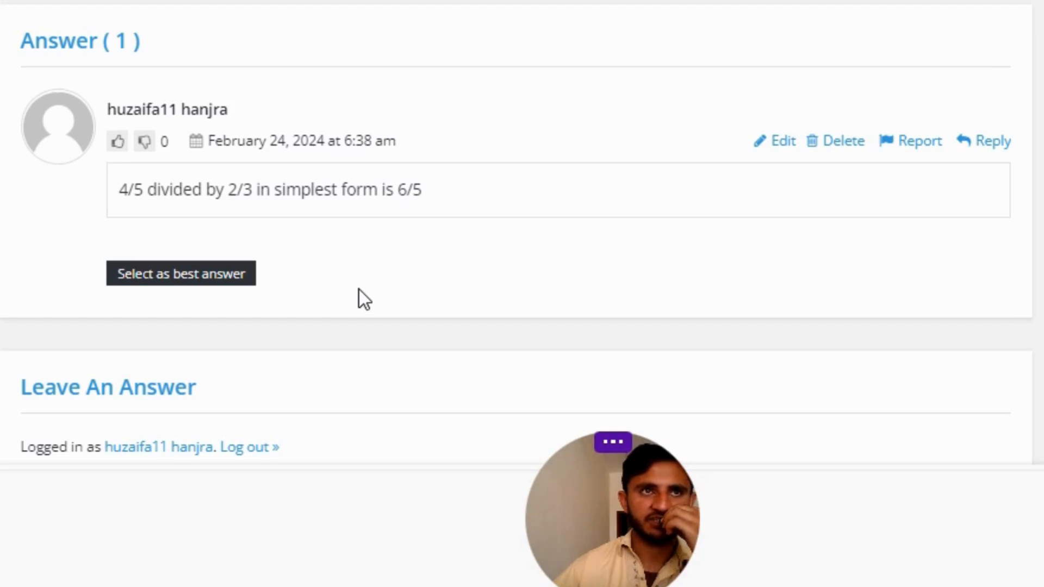
{"action": "mouse_move", "coordinate": [369, 361]}
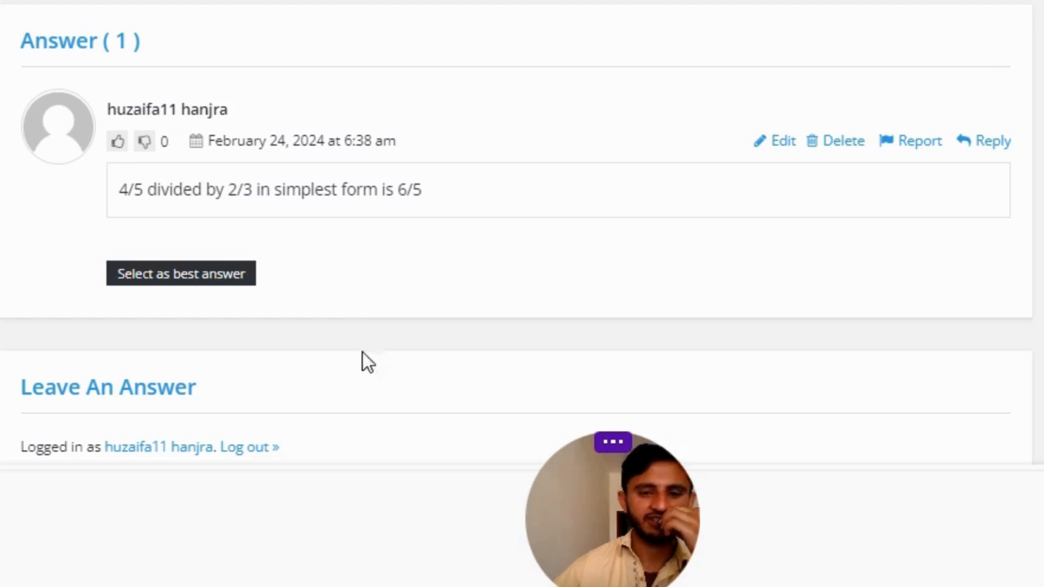